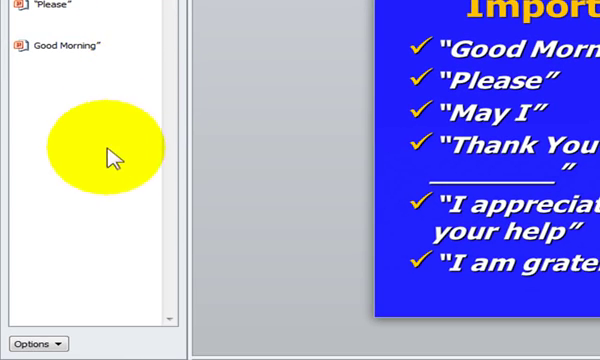
pyautogui.moveTo(52, 346)
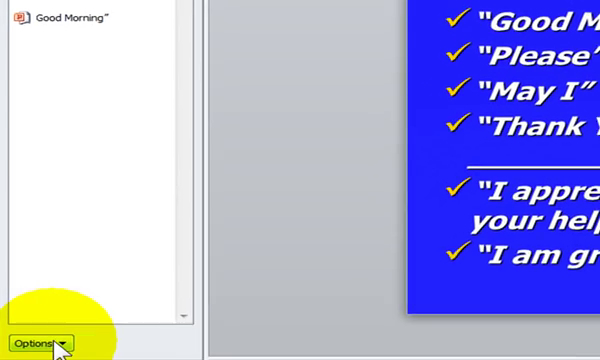
# Step: Show the Office Clipboard's Options menu with its display settings (show automatically, taskbar icon)
pyautogui.click(44, 340)
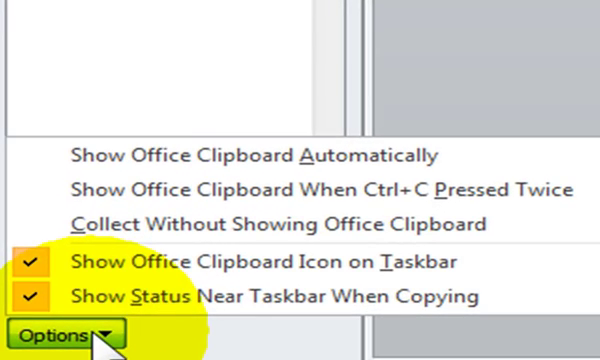